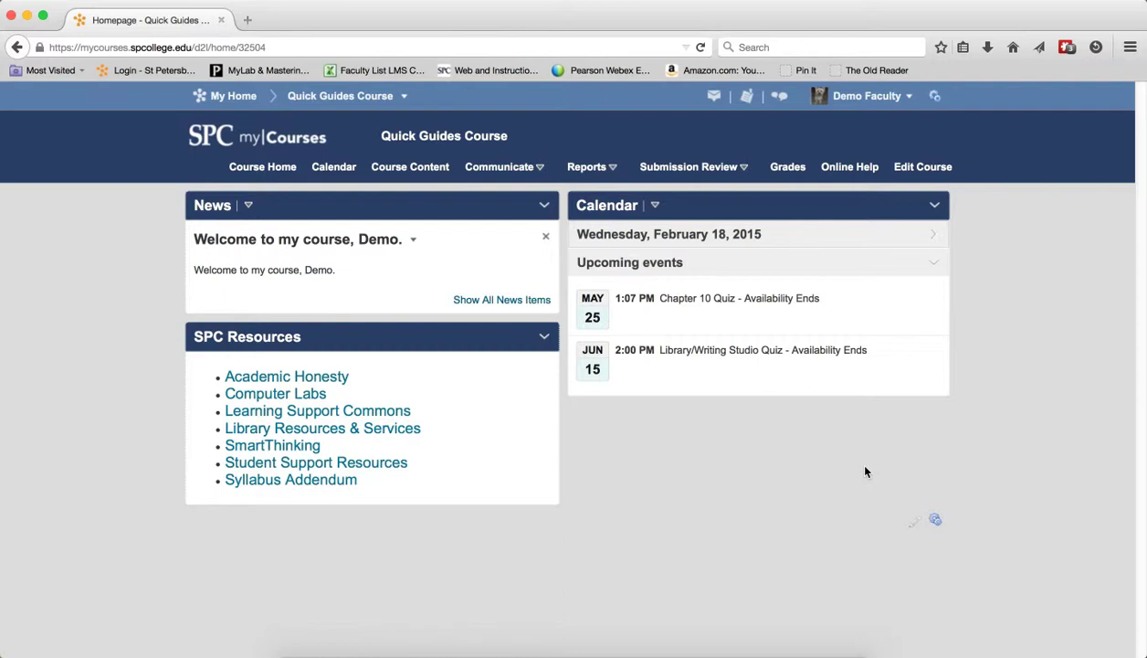
# Go to the course's Groups page from the Communicate menu.
pyautogui.click(499, 166)
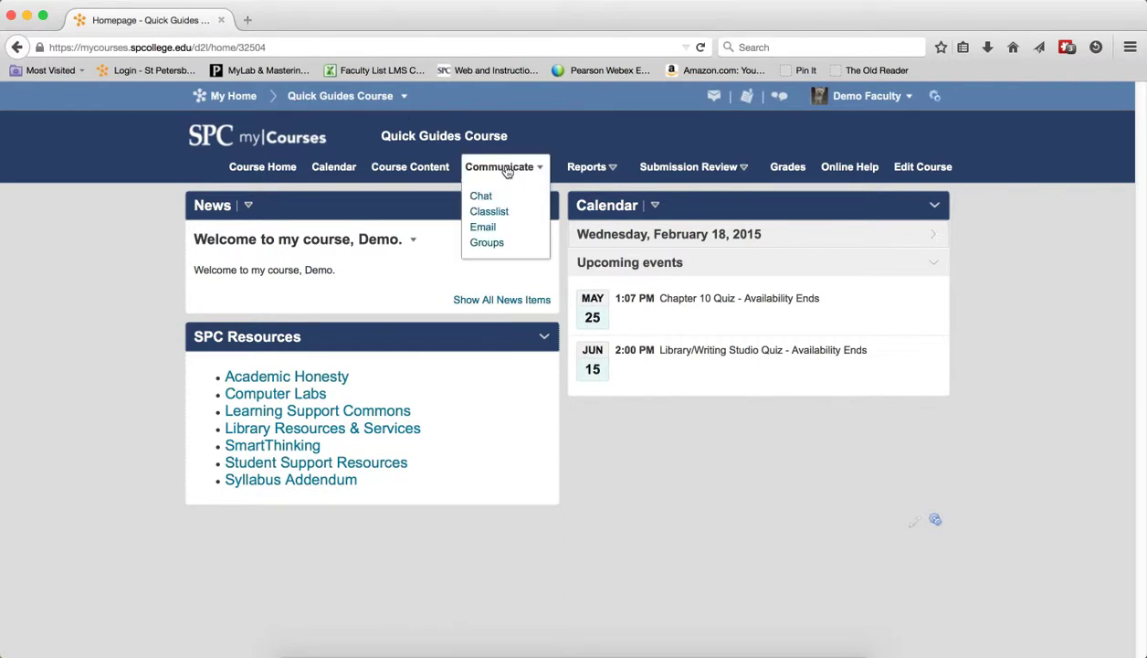
pyautogui.click(486, 241)
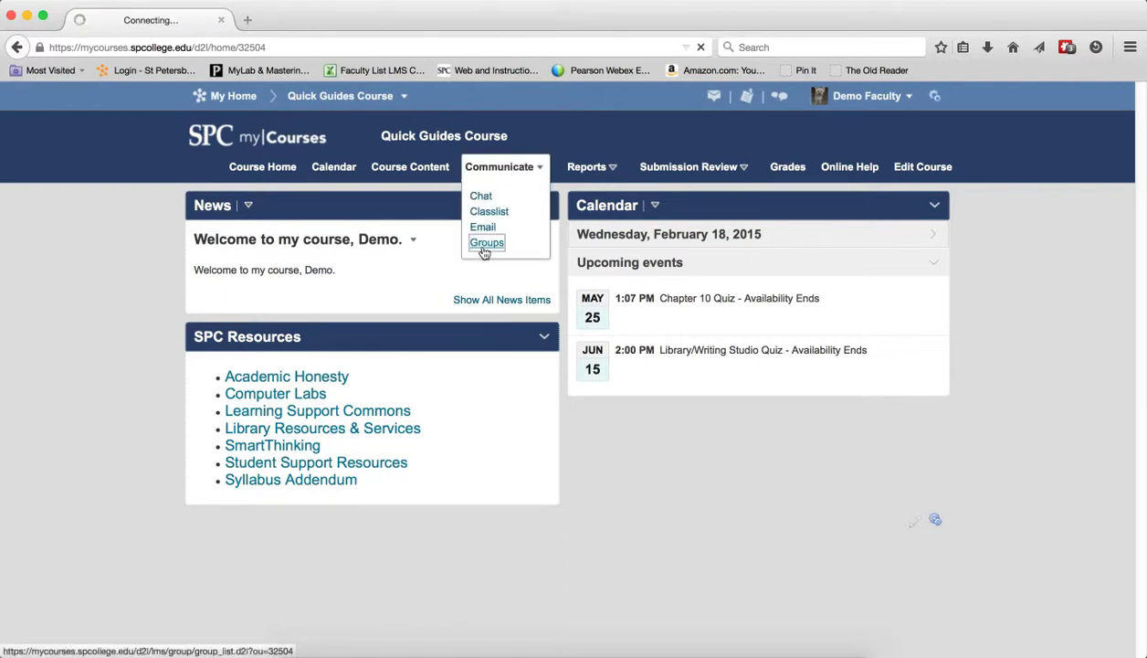
pyautogui.click(486, 241)
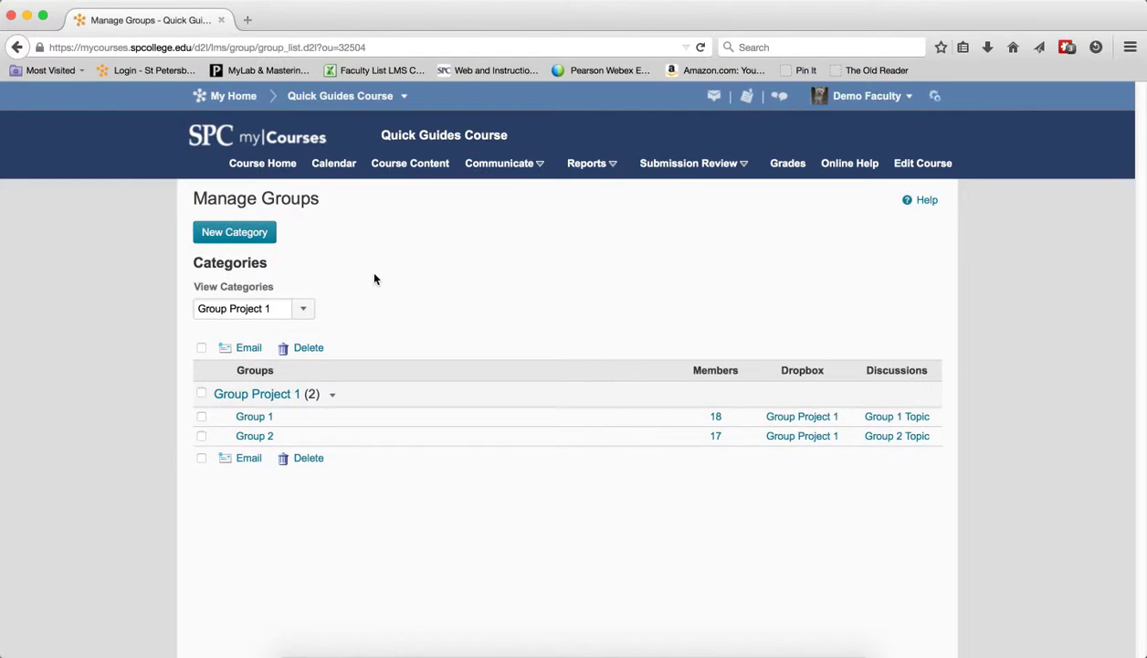
# Switch the View Categories selection to the Group Project 2 category.
pyautogui.click(304, 307)
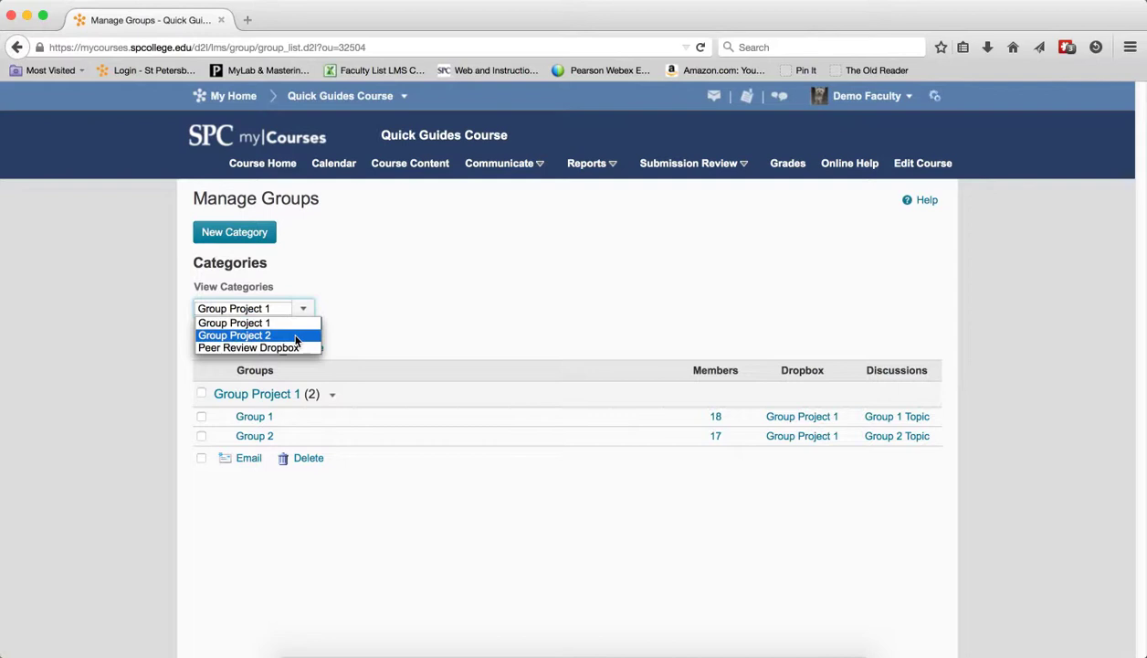
pyautogui.click(234, 336)
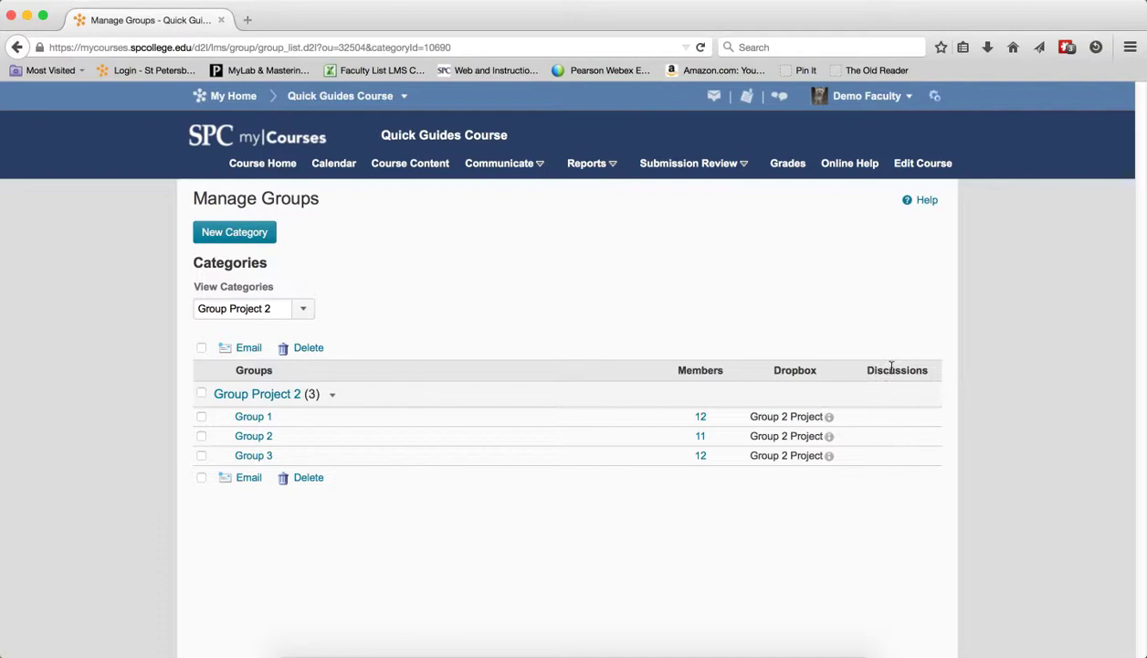
pyautogui.moveTo(884, 387)
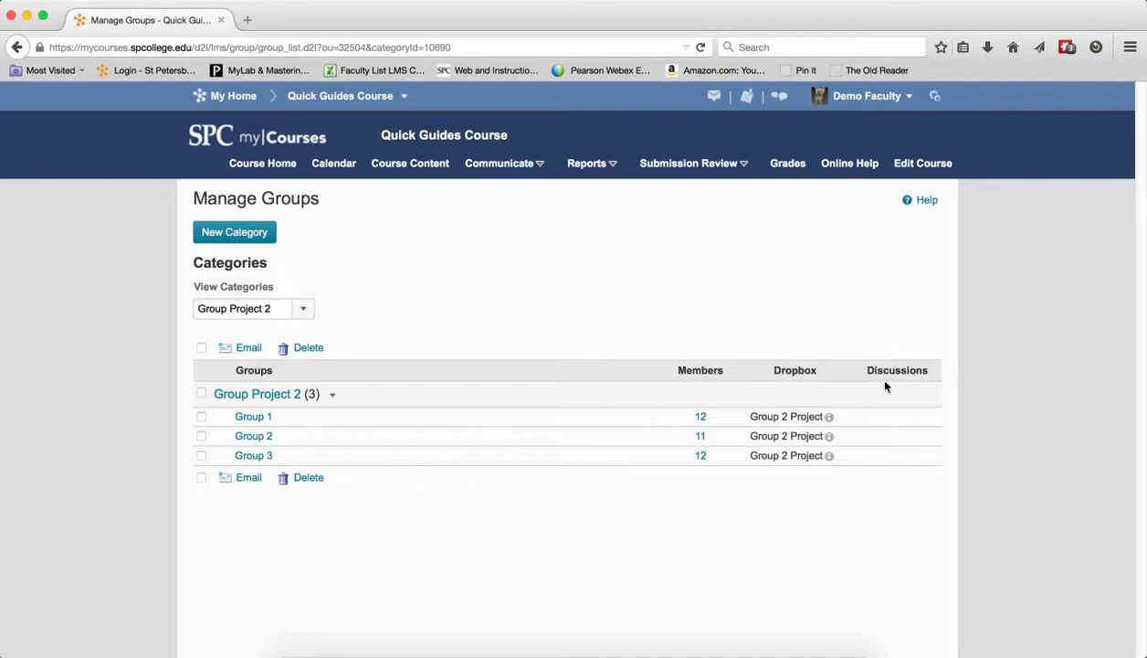
pyautogui.moveTo(892, 442)
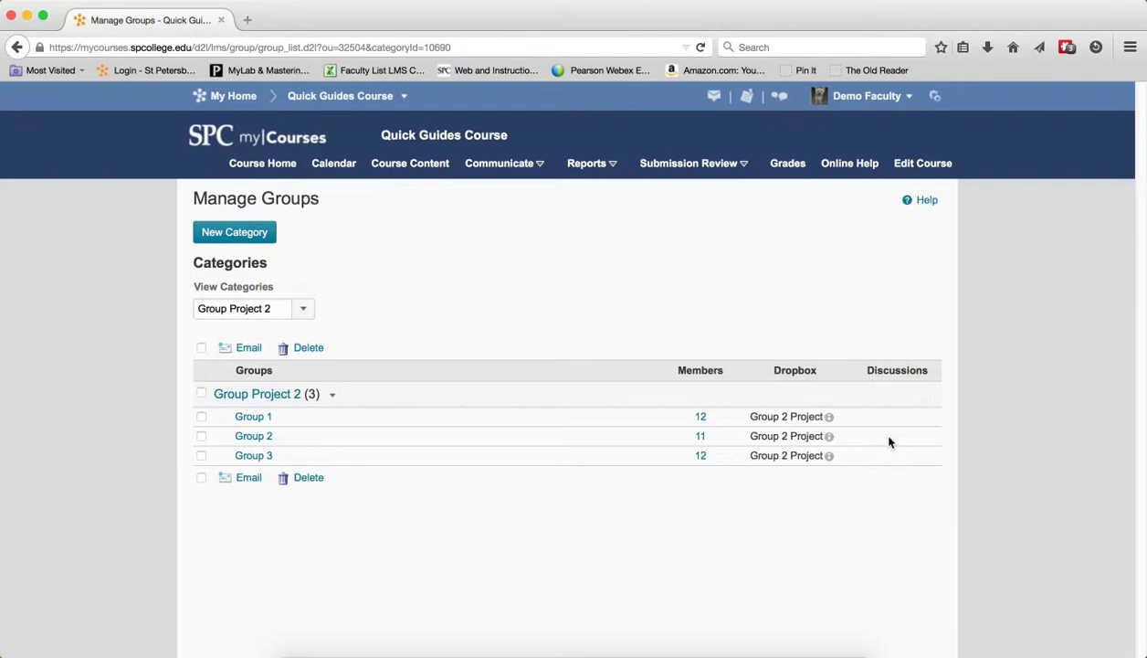
pyautogui.moveTo(884, 443)
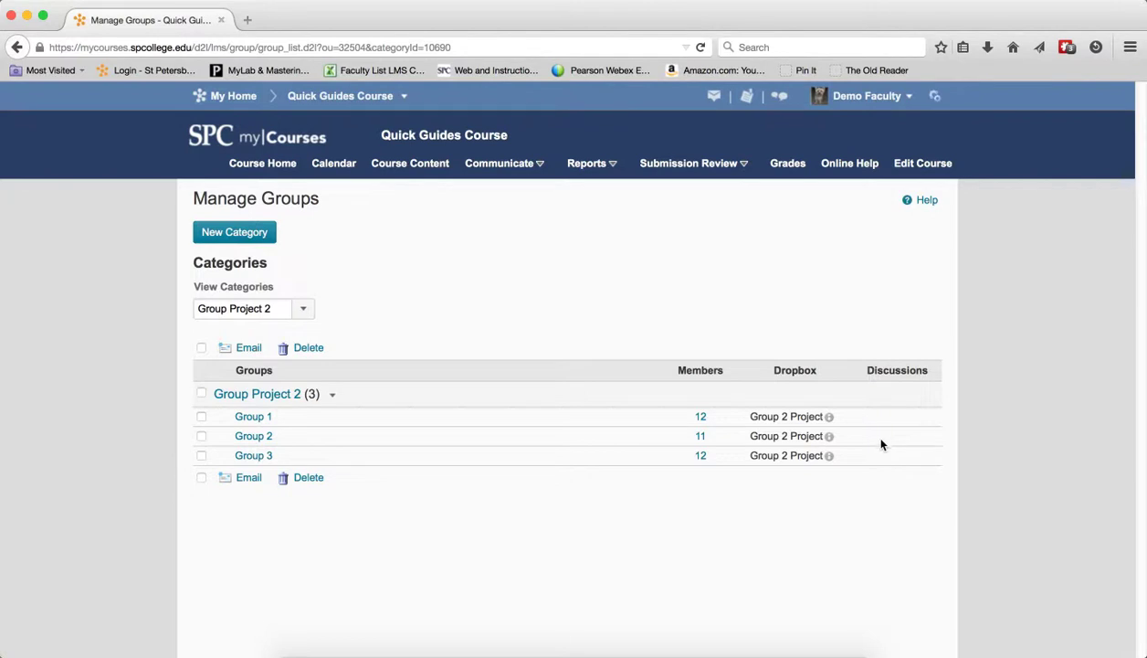
pyautogui.moveTo(879, 433)
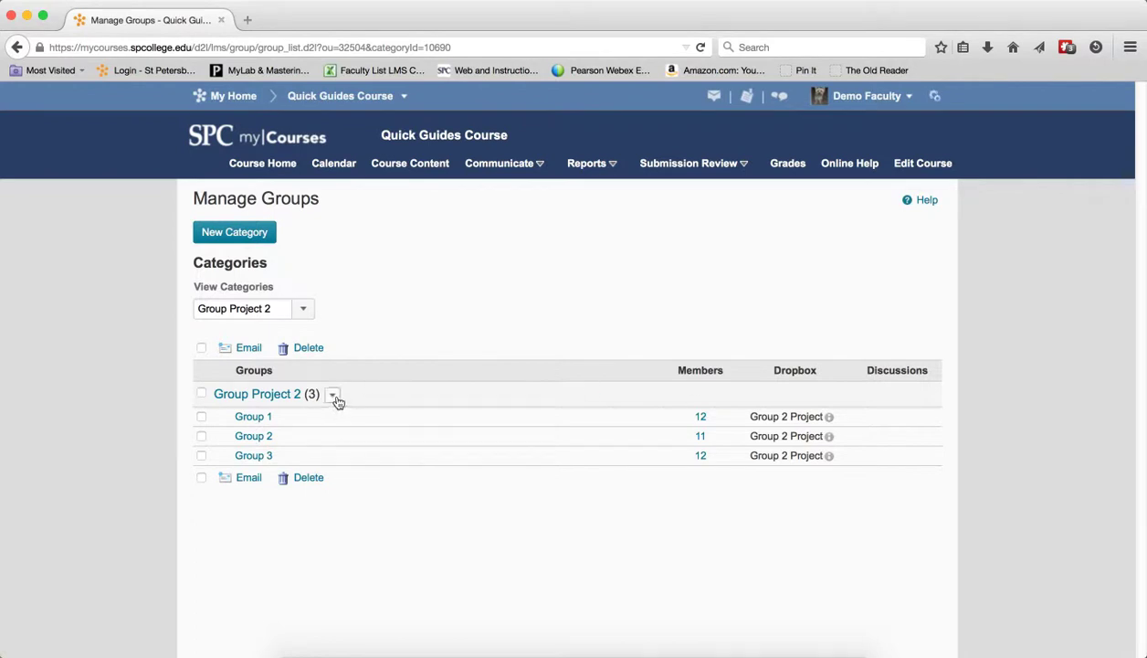
# Edit the Group Project 2 category to enable 'Set up discussion areas' and save.
pyautogui.click(332, 395)
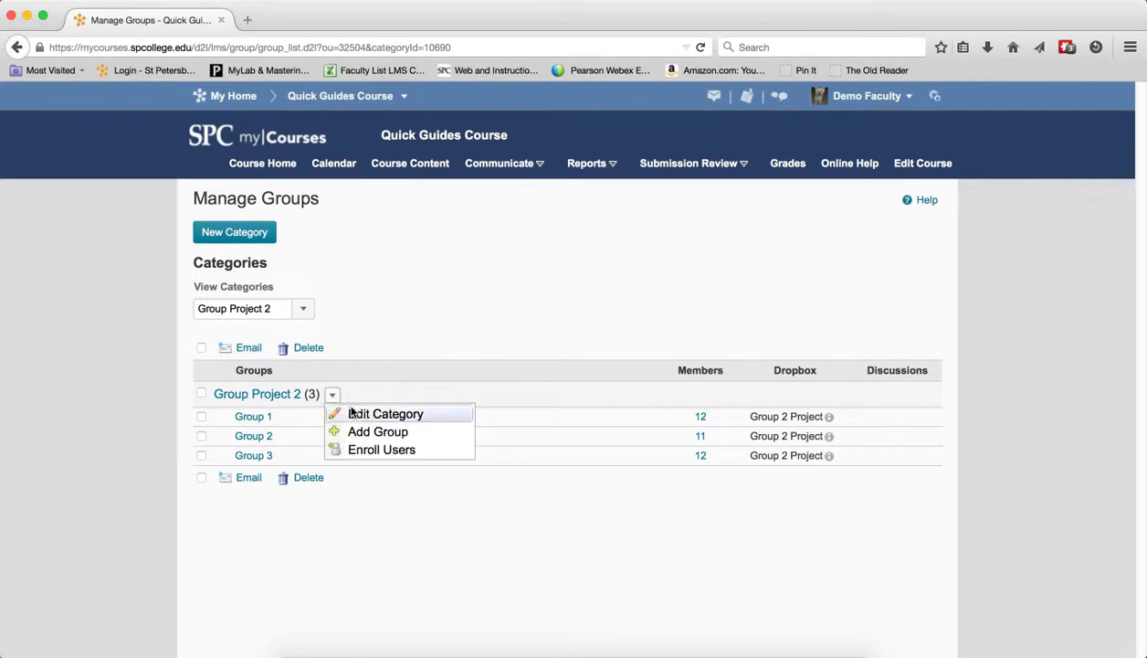
pyautogui.click(384, 413)
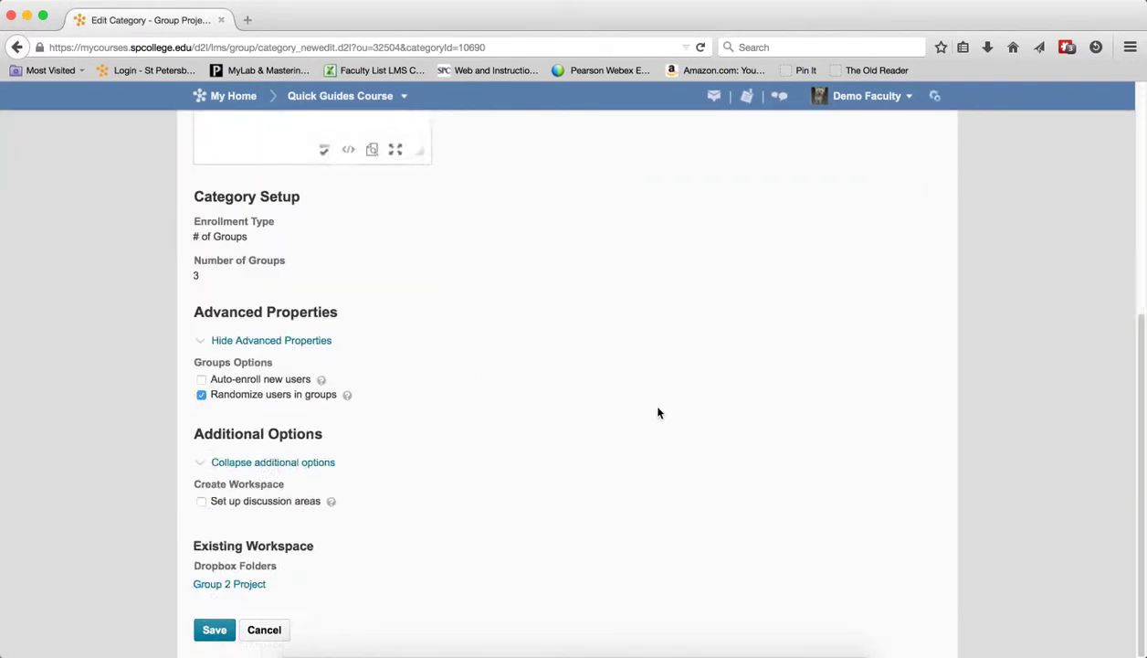
pyautogui.click(201, 501)
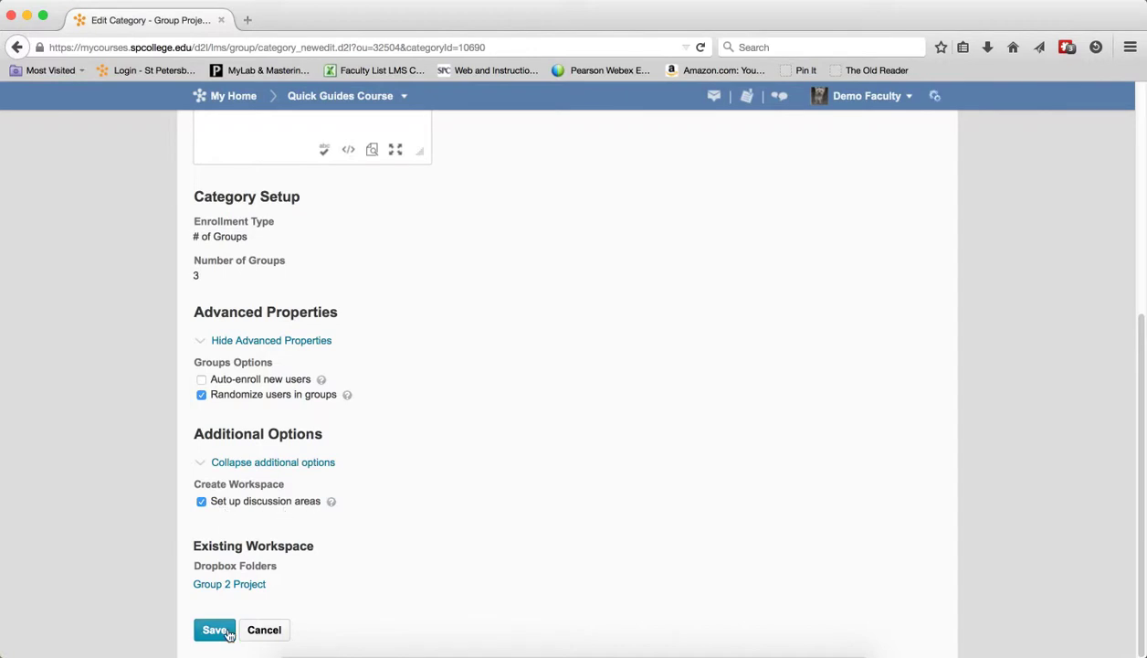
pyautogui.click(214, 628)
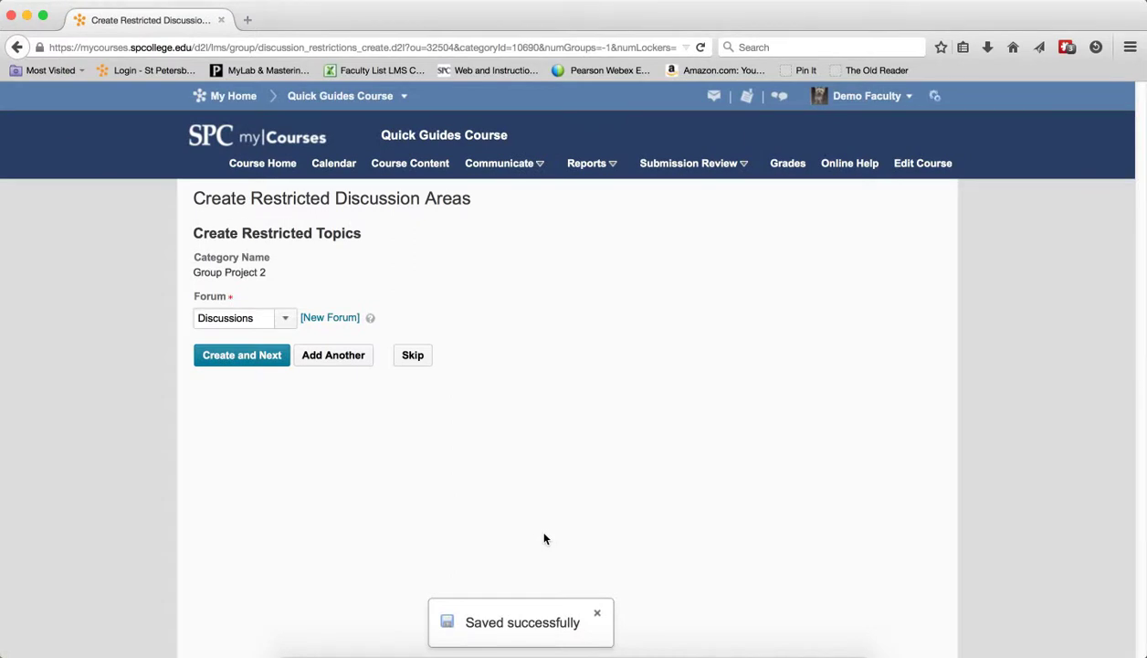
pyautogui.moveTo(329, 303)
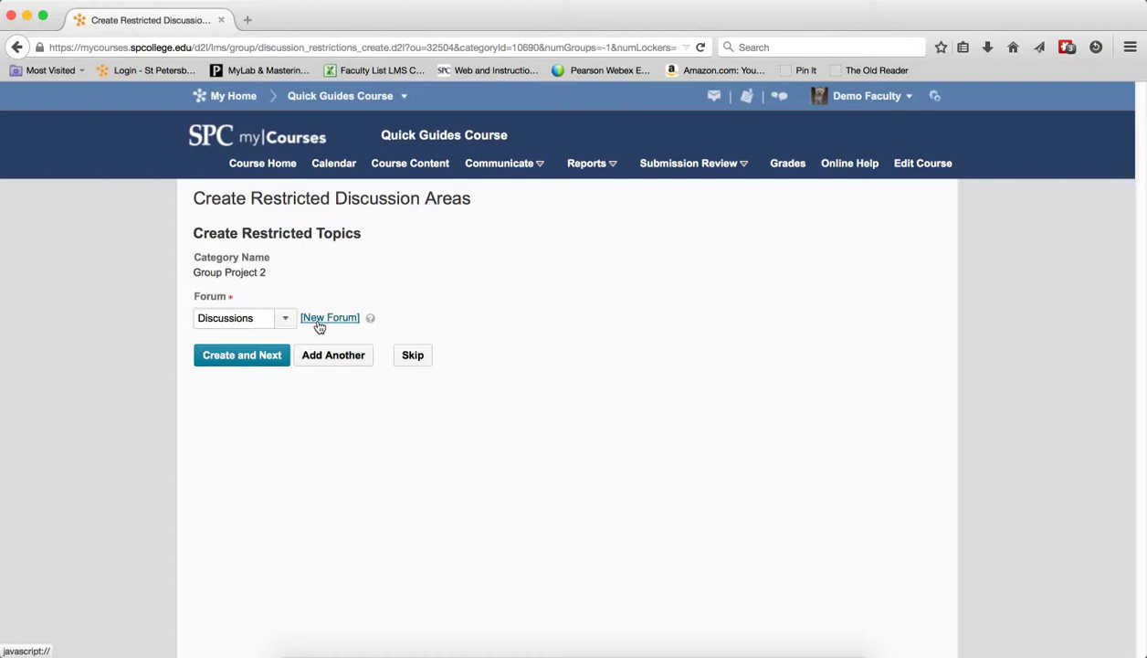
# Create and save a new forum named 'Group Project 2' for the restricted topics.
pyautogui.click(329, 318)
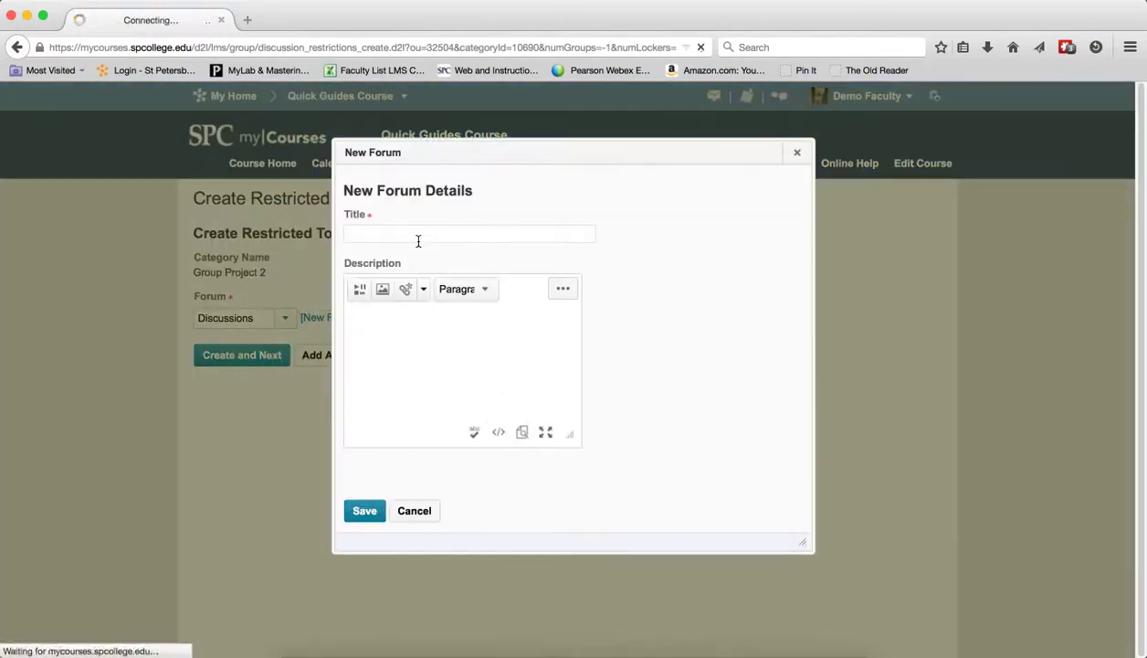
pyautogui.write('Group')
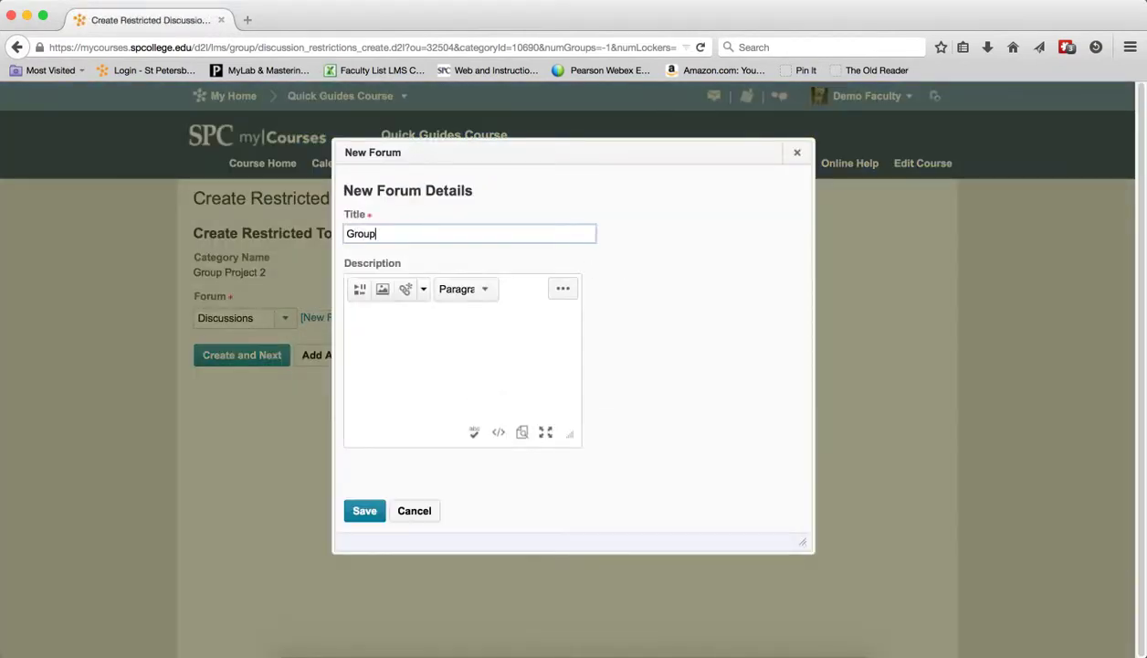
pyautogui.write('Pro')
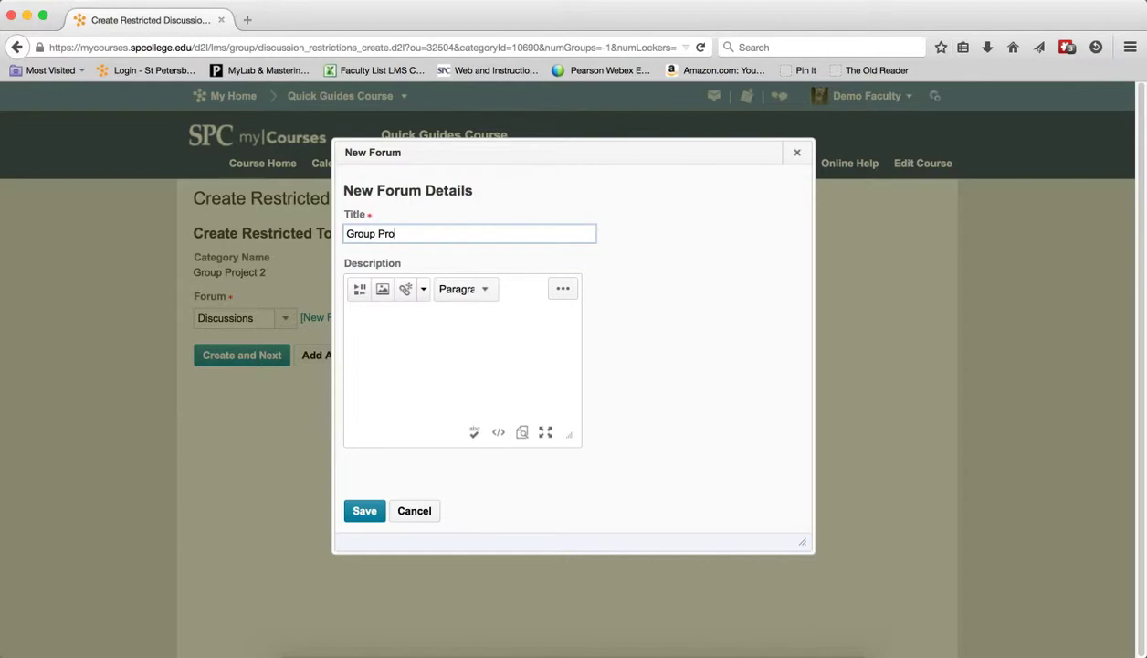
pyautogui.write('ject 2')
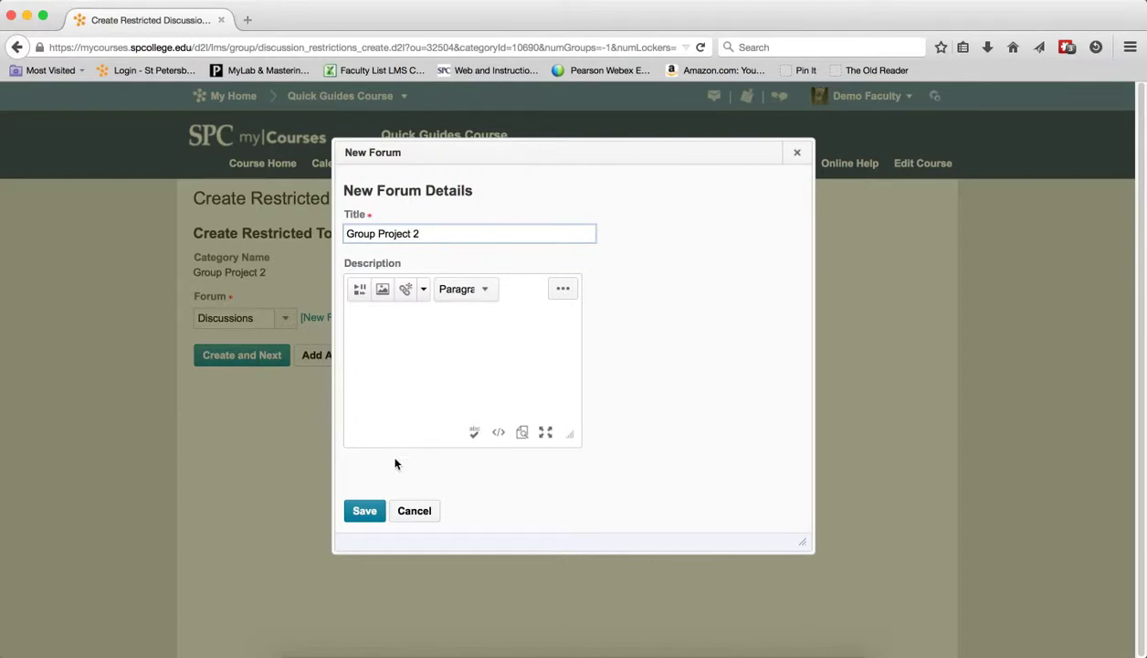
pyautogui.click(365, 512)
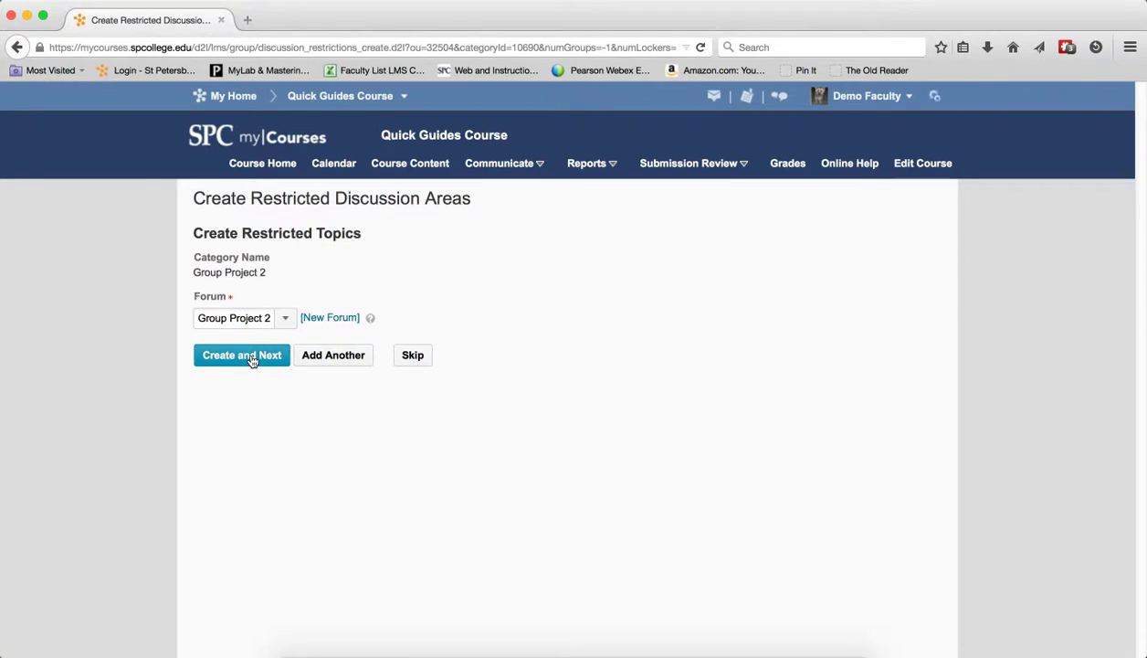
# Create the Group Project 2 forum with its three restricted group topics.
pyautogui.click(241, 355)
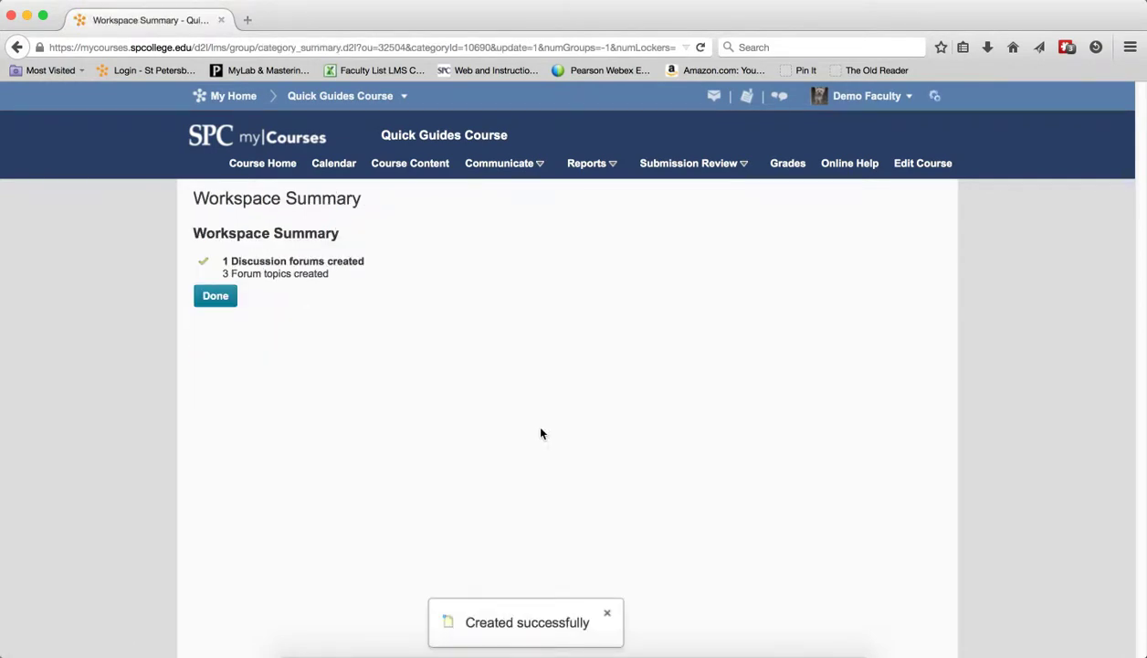
pyautogui.moveTo(332, 277)
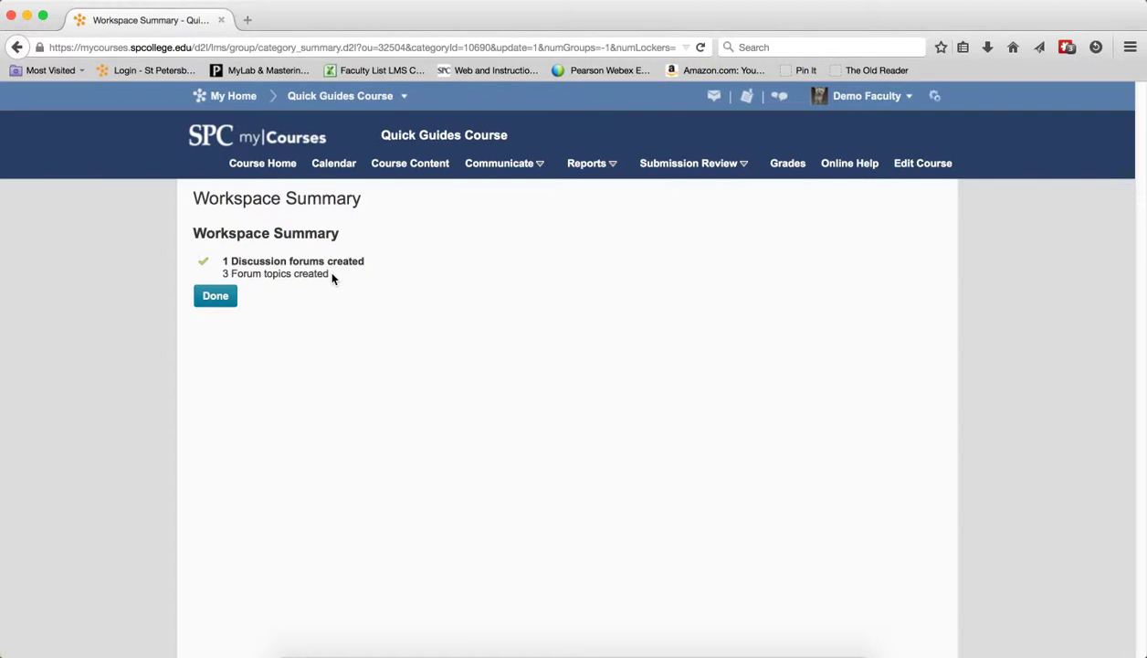
pyautogui.moveTo(238, 296)
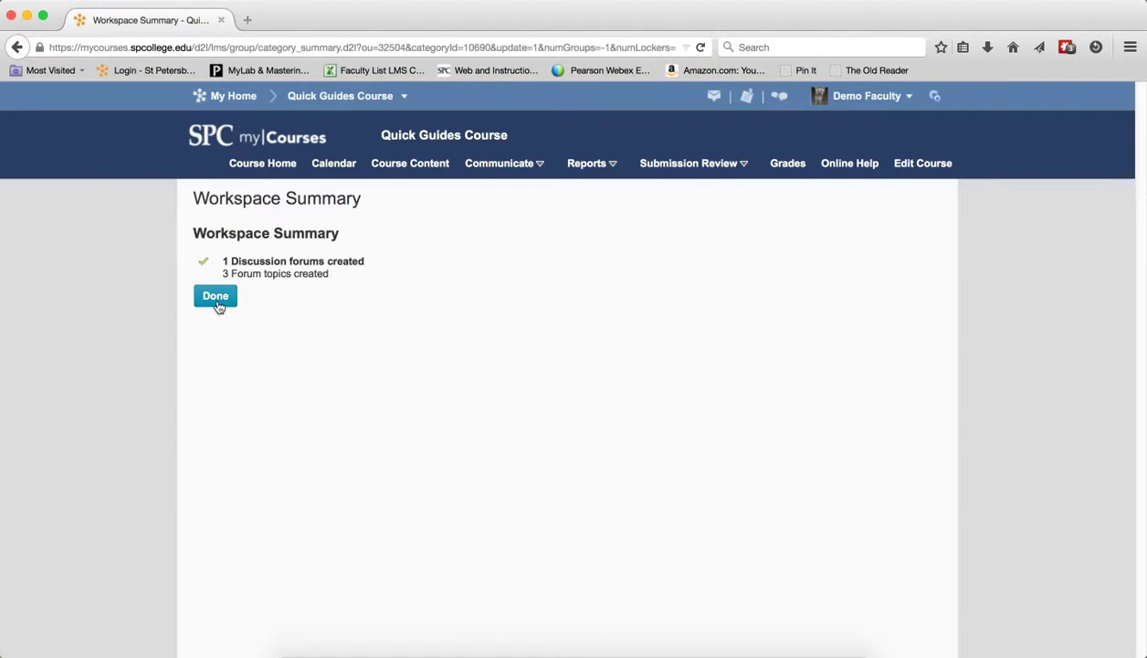
# Finish the workspace setup with Done and bring up the Submission Review menu.
pyautogui.click(213, 295)
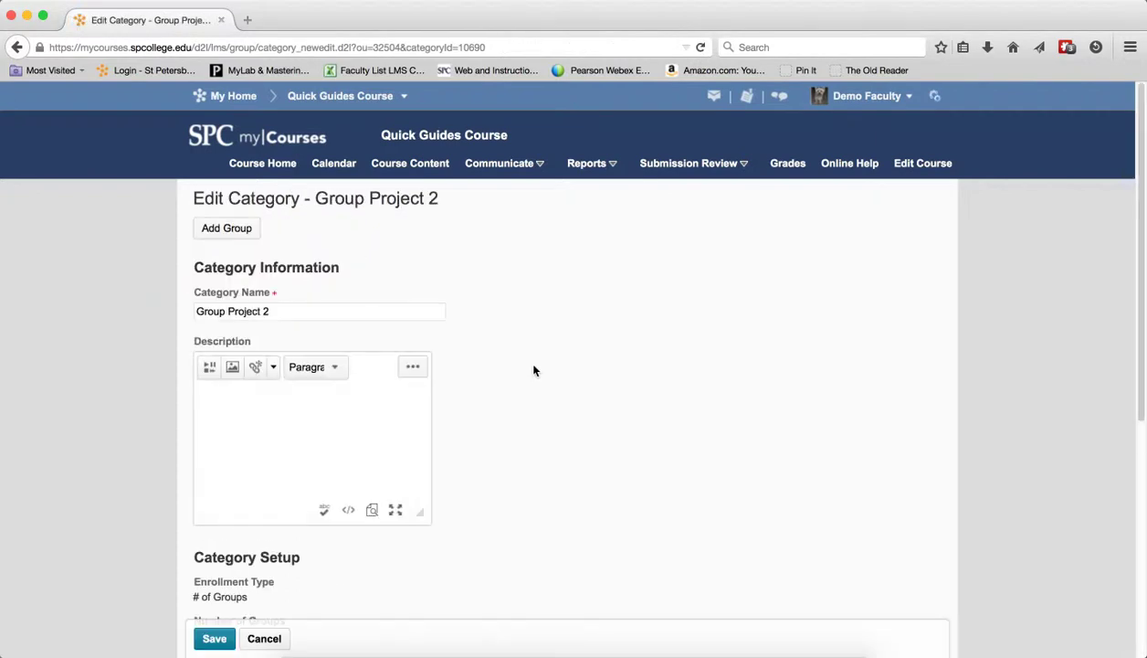
pyautogui.scroll(-3)
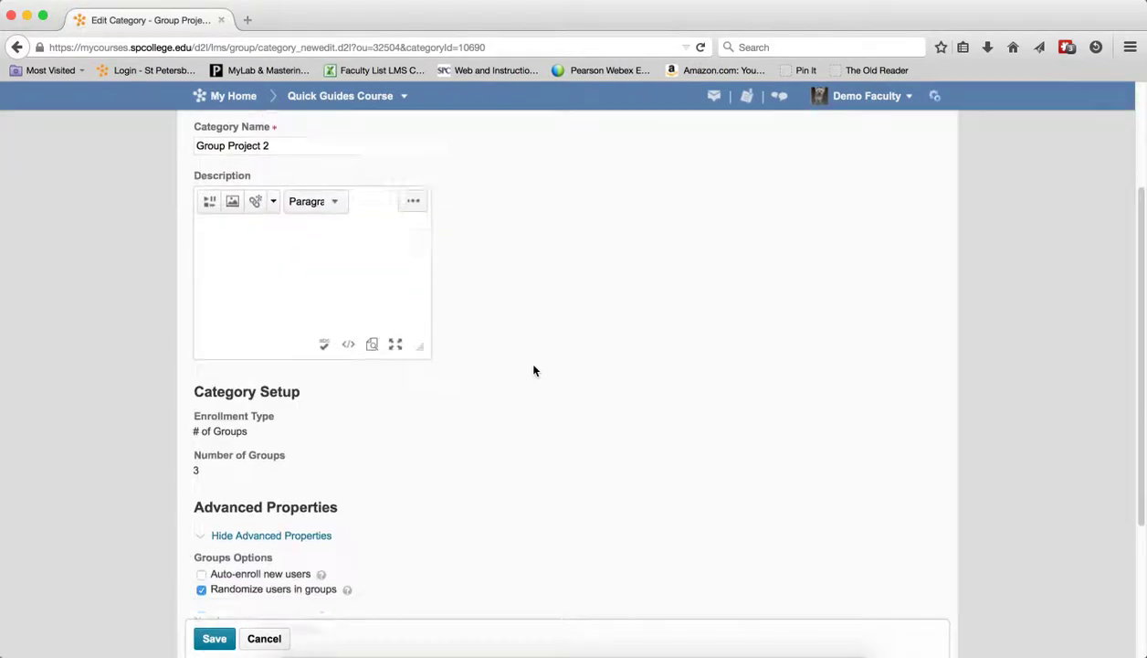
pyautogui.scroll(3)
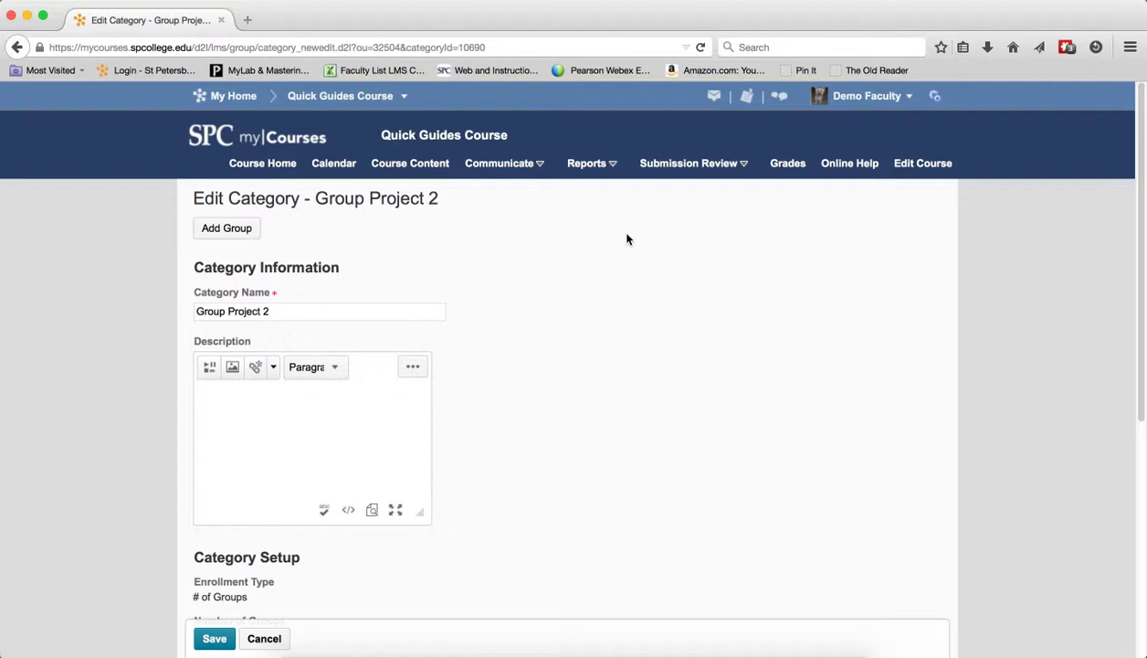
pyautogui.moveTo(696, 174)
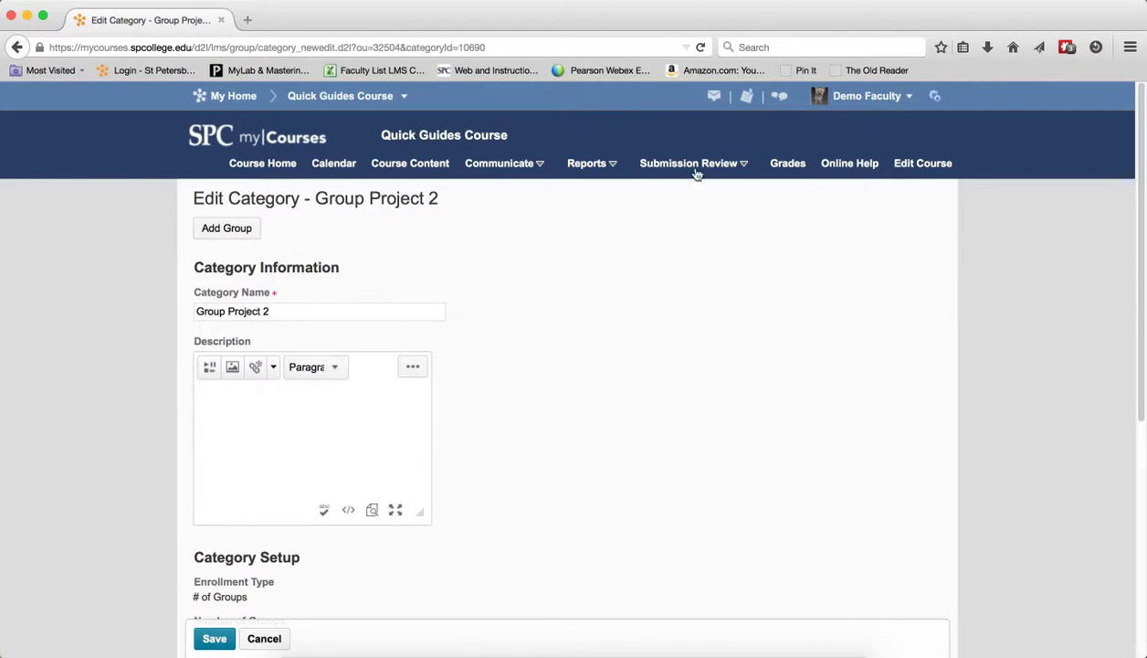
pyautogui.click(689, 162)
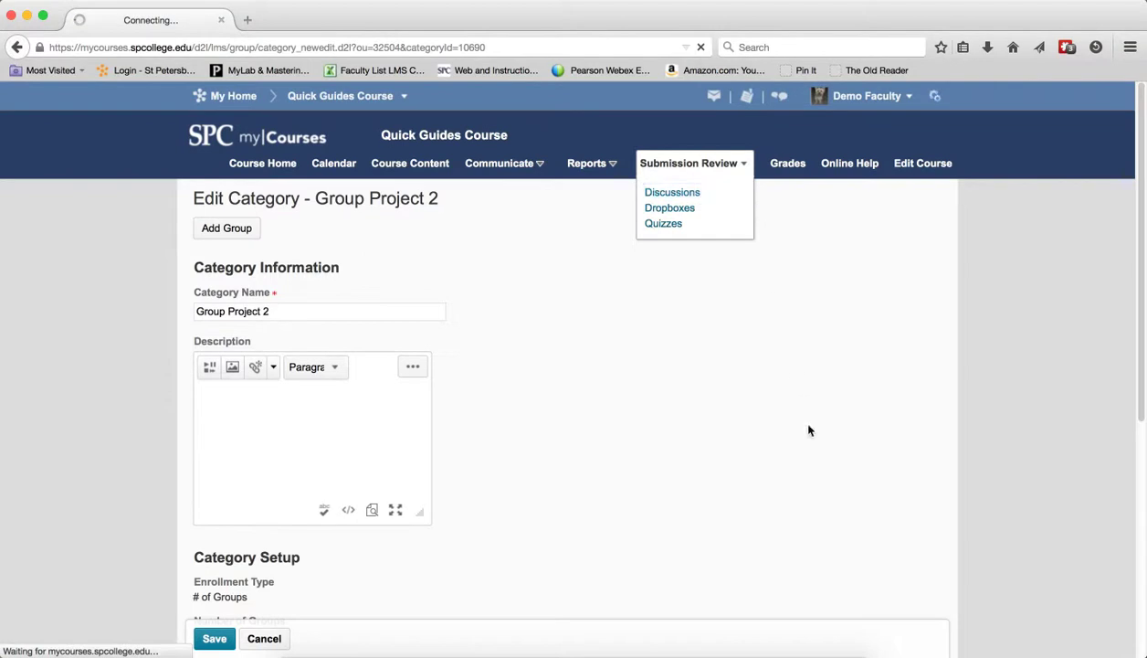
# Show the Discussions list with Group Project 2 and its Group 1–3 topics.
pyautogui.click(672, 192)
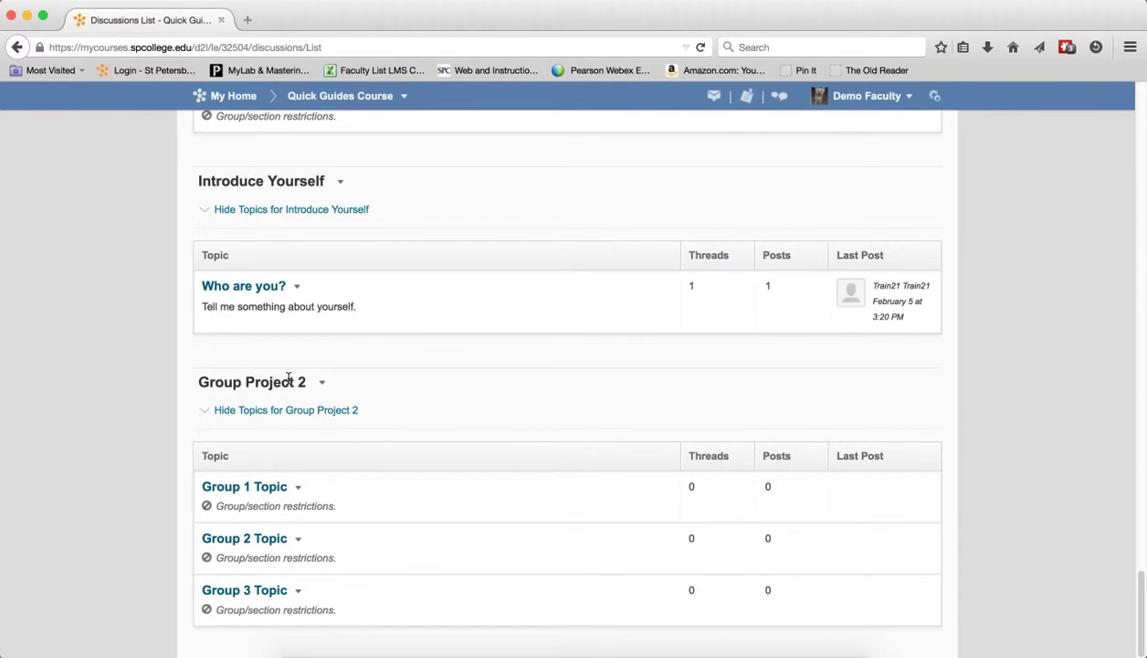
pyautogui.moveTo(284, 508)
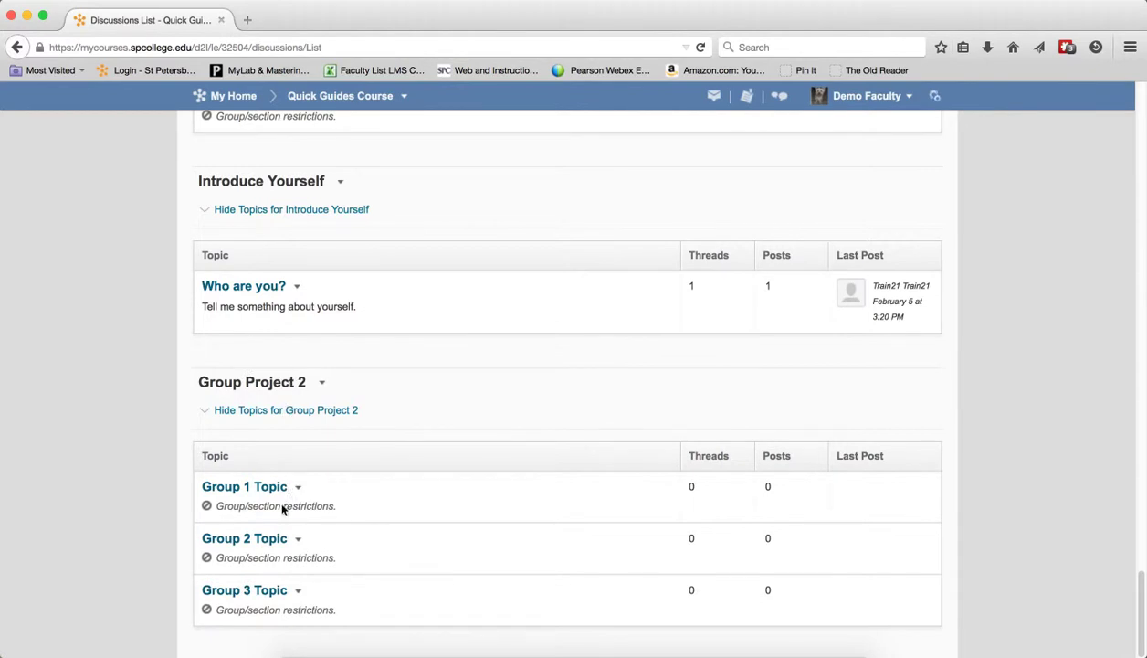
pyautogui.moveTo(245, 588)
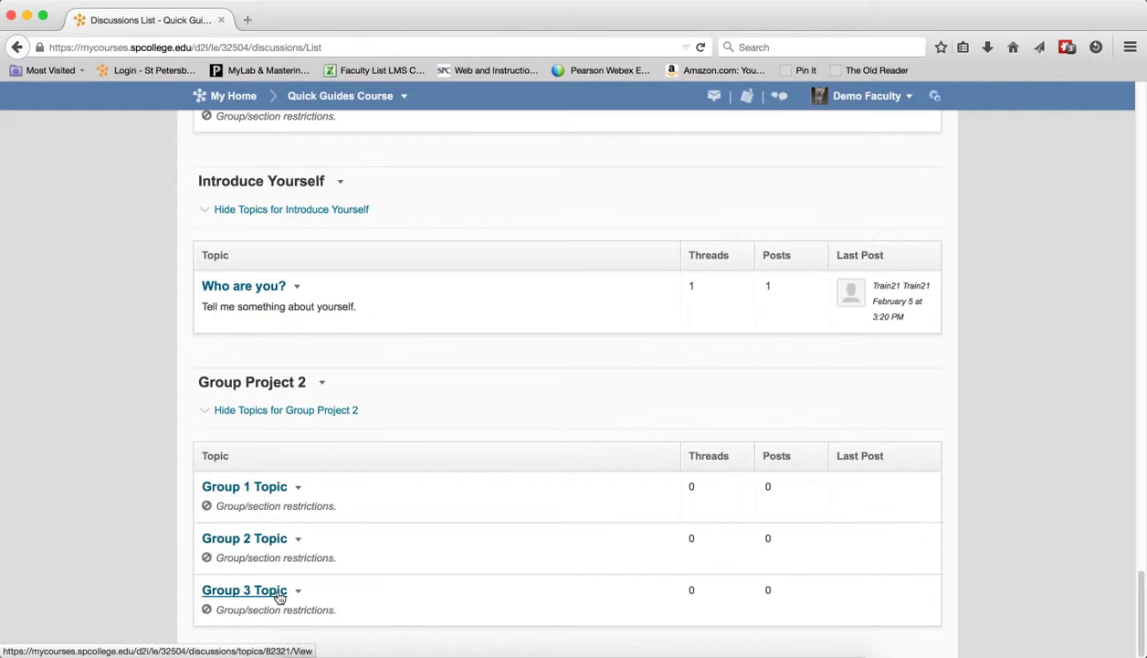
pyautogui.moveTo(246, 520)
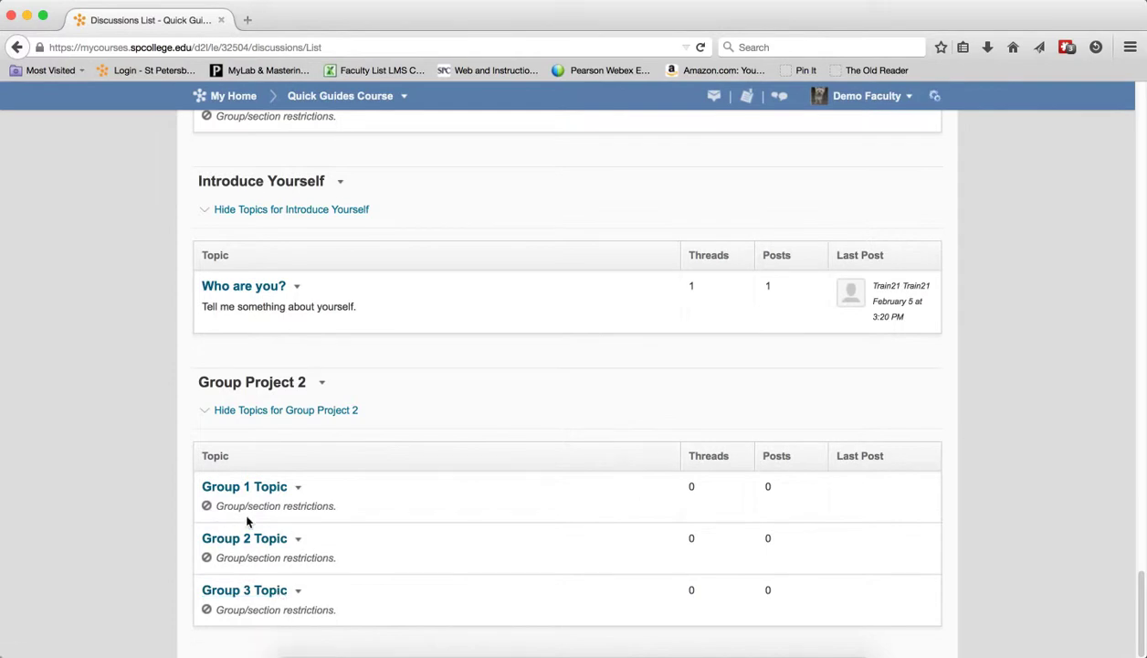
pyautogui.moveTo(283, 522)
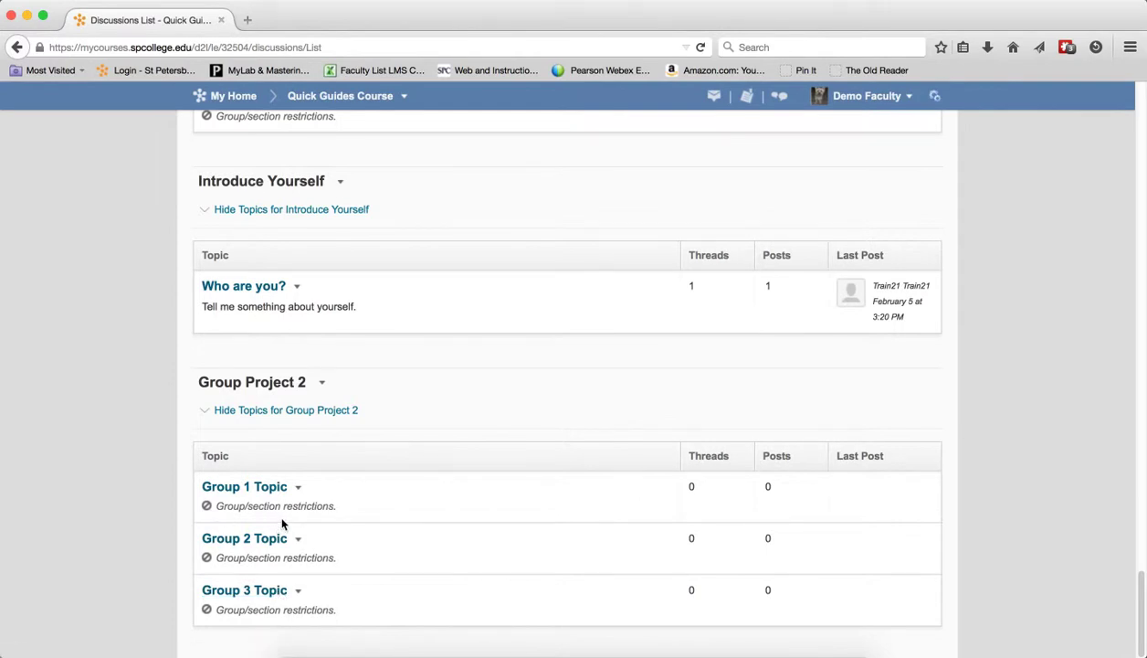
pyautogui.moveTo(332, 512)
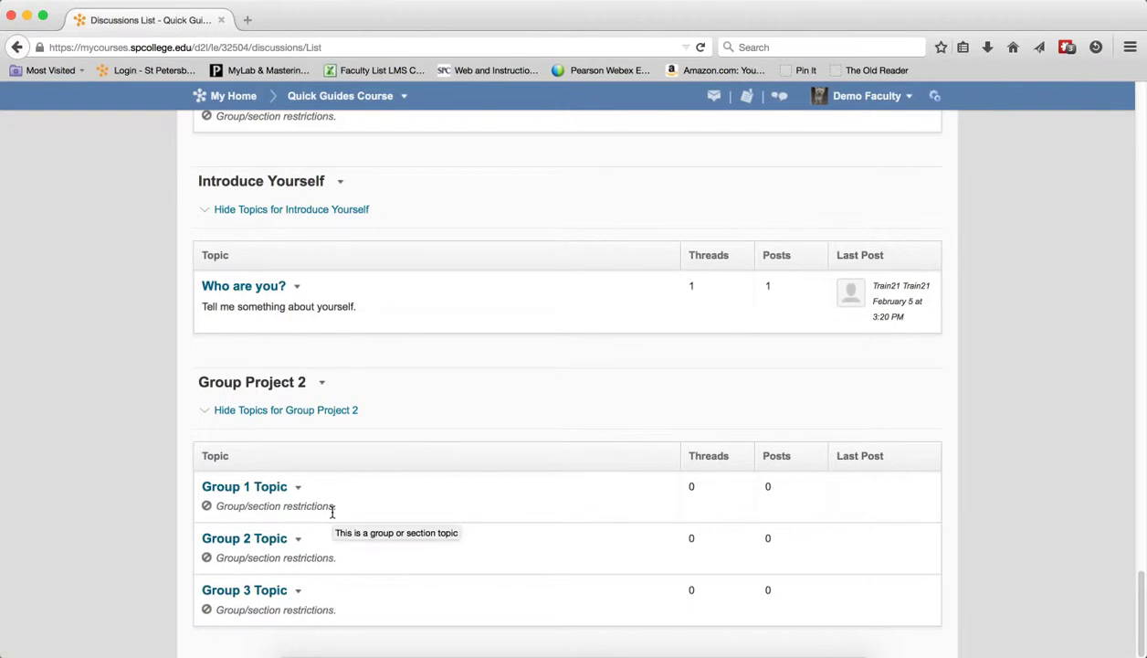
pyautogui.moveTo(212, 449)
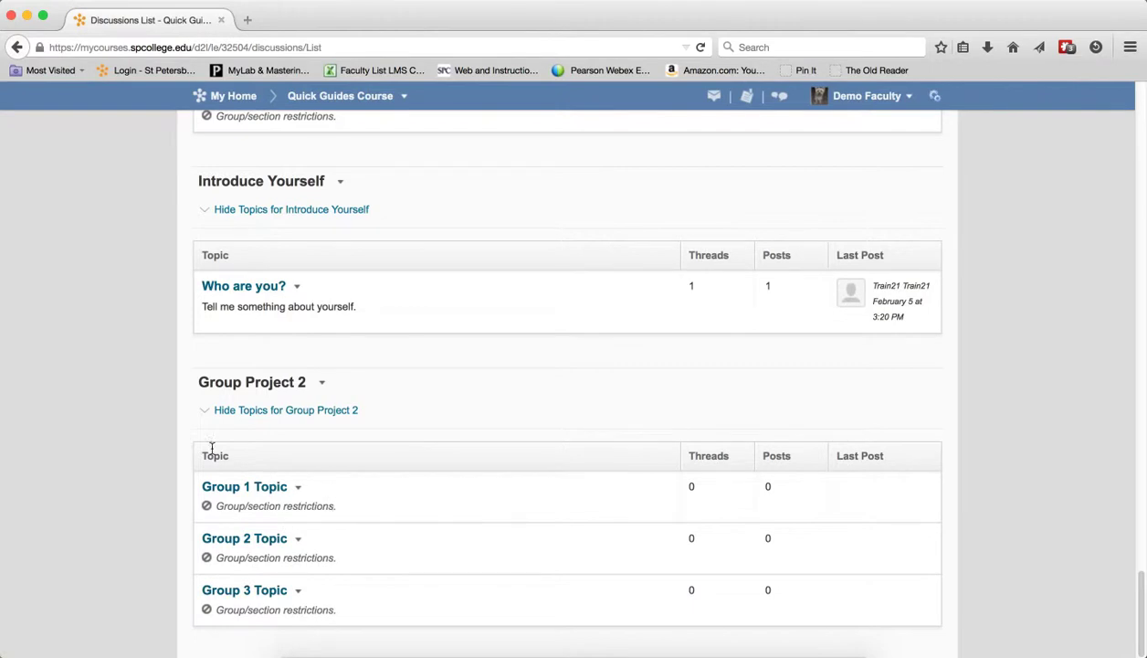
pyautogui.moveTo(210, 506)
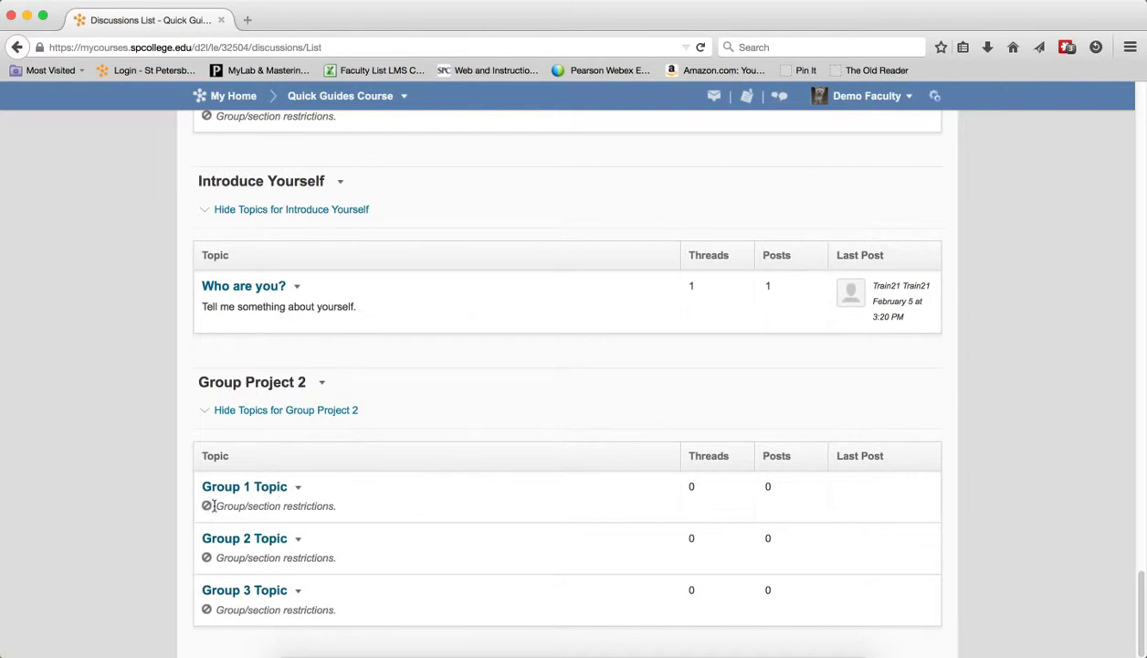
pyautogui.moveTo(245, 537)
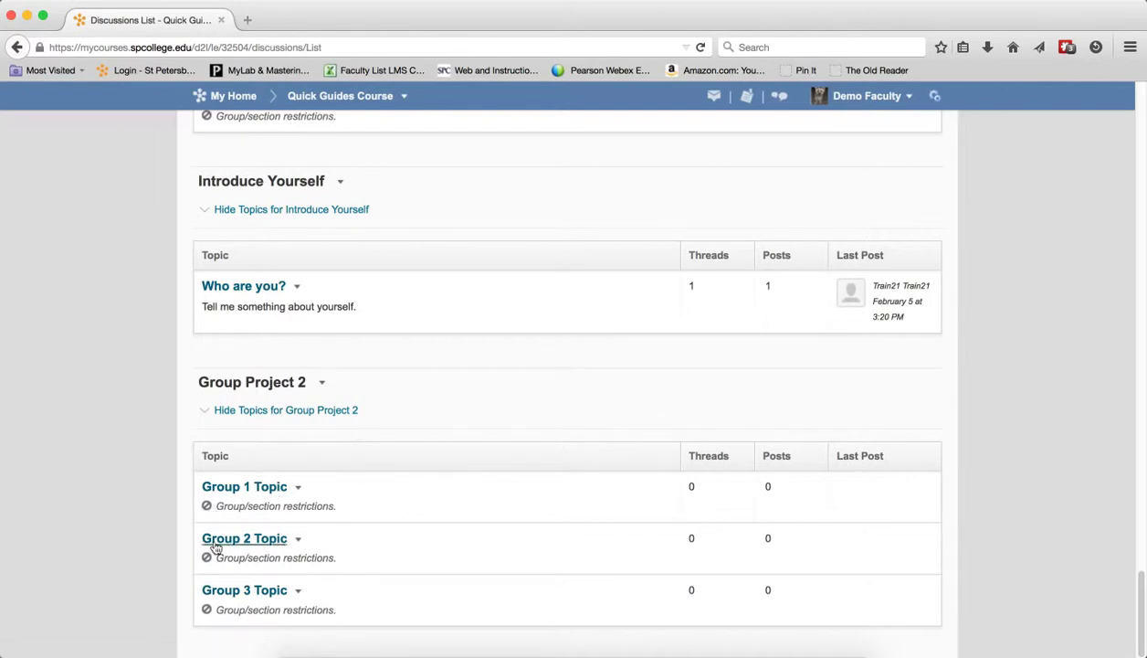